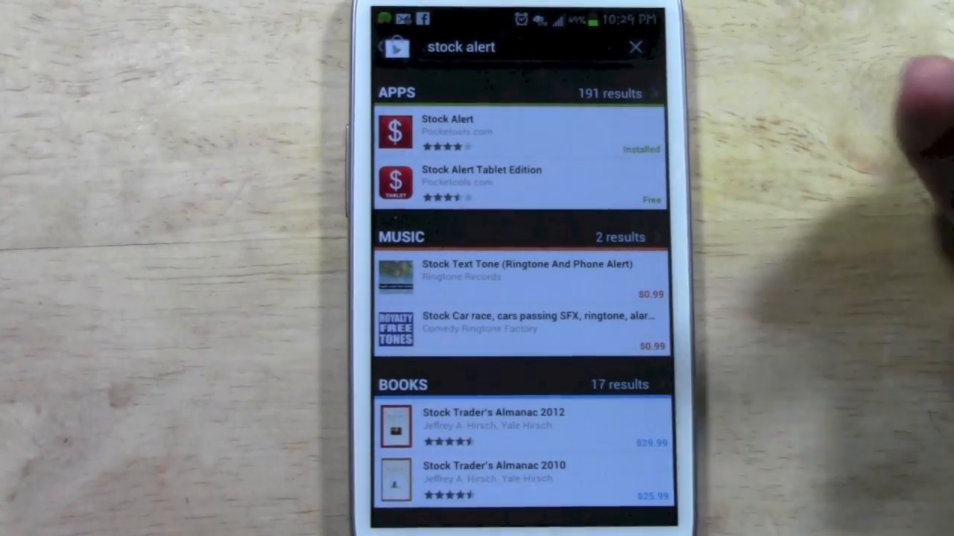
Select the installed Stock Alert app from the 'stock alert' Play Store results.
{"action": "left_click", "coordinate": [514, 132]}
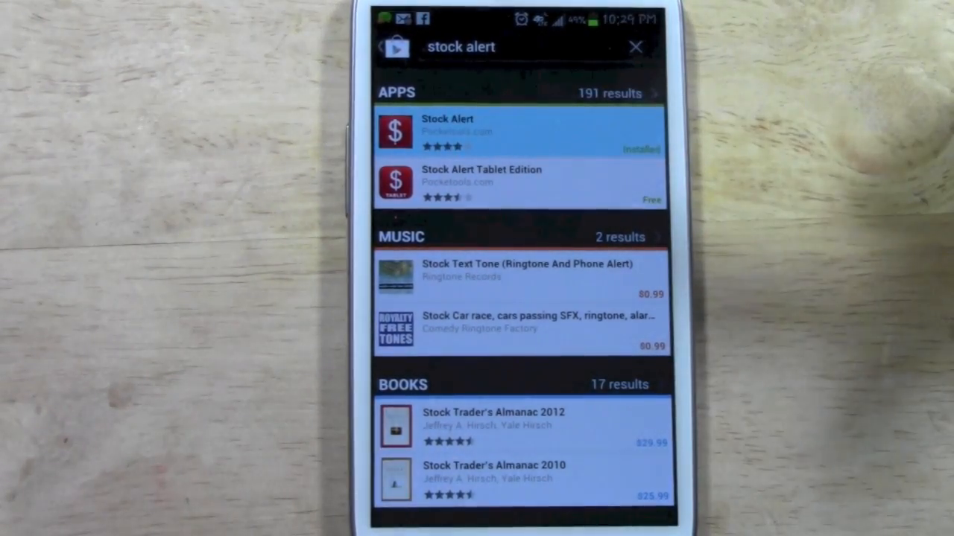
{"action": "left_click", "coordinate": [521, 130]}
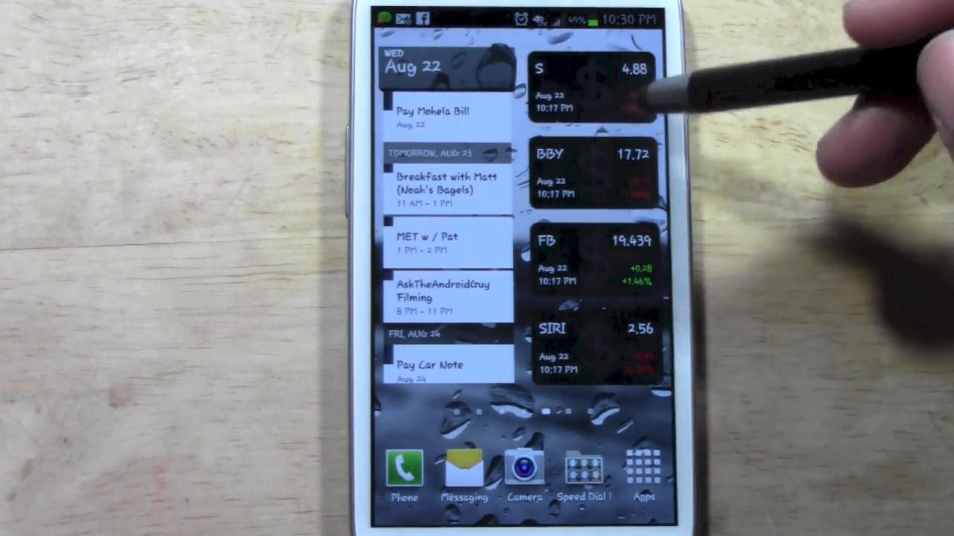
Launch Stock Alert from its home-screen quote widget, showing NASDAQ Composite at 3073.67.
{"action": "left_click", "coordinate": [640, 472]}
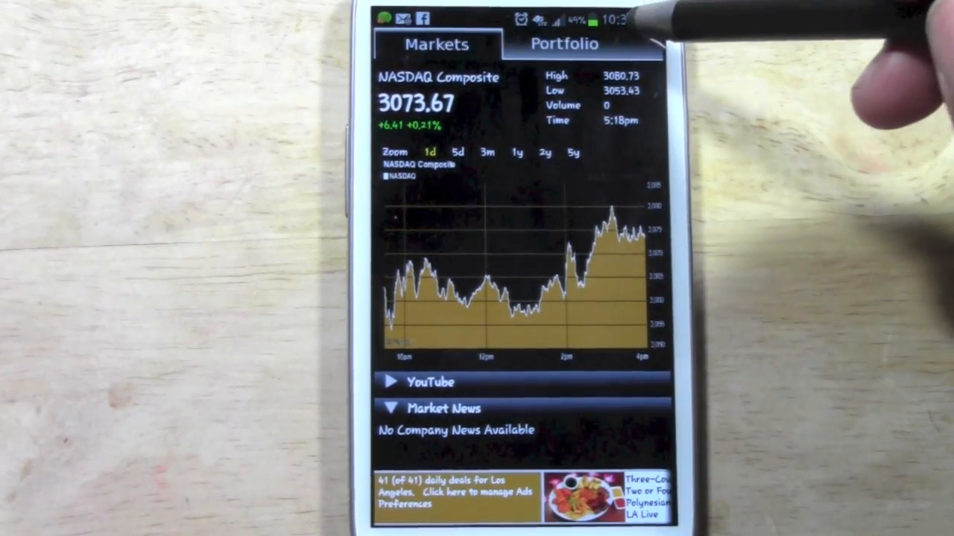
Leave Stock Alert and open the Android app drawer.
{"action": "left_click", "coordinate": [561, 45]}
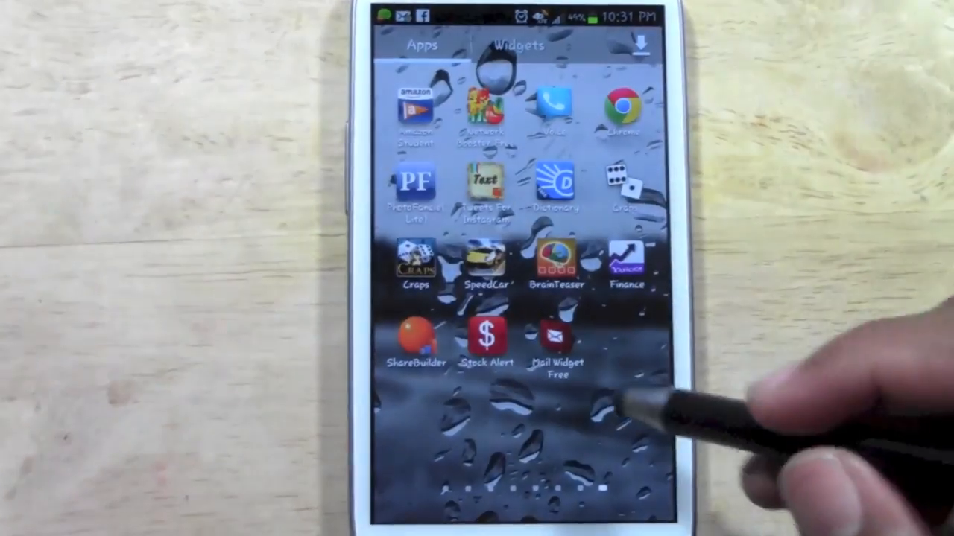
Reopen Stock Alert from its app drawer icon.
{"action": "left_click", "coordinate": [486, 338]}
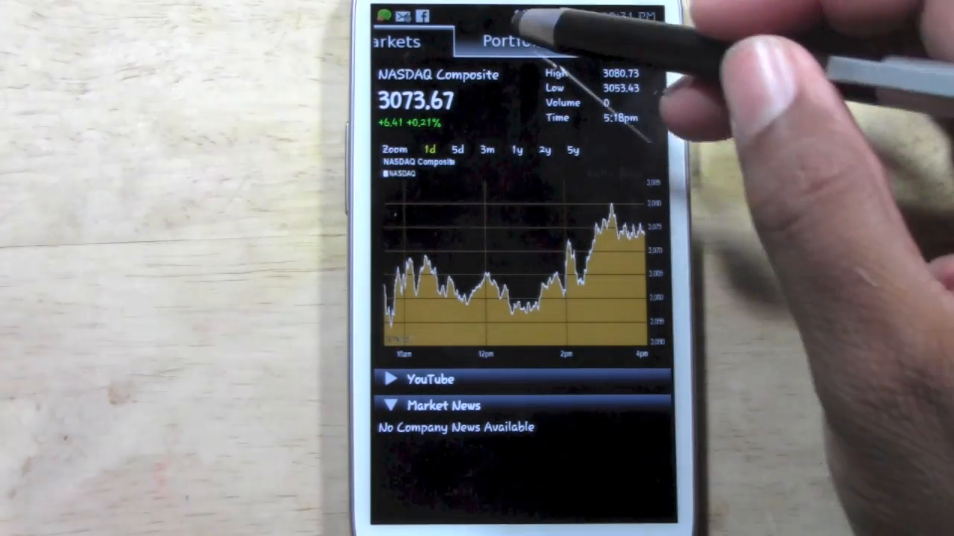
Switch to the Portfolio tab listing GOOG, BBY, S, SIRI, FB and AAPL.
{"action": "left_click", "coordinate": [510, 41]}
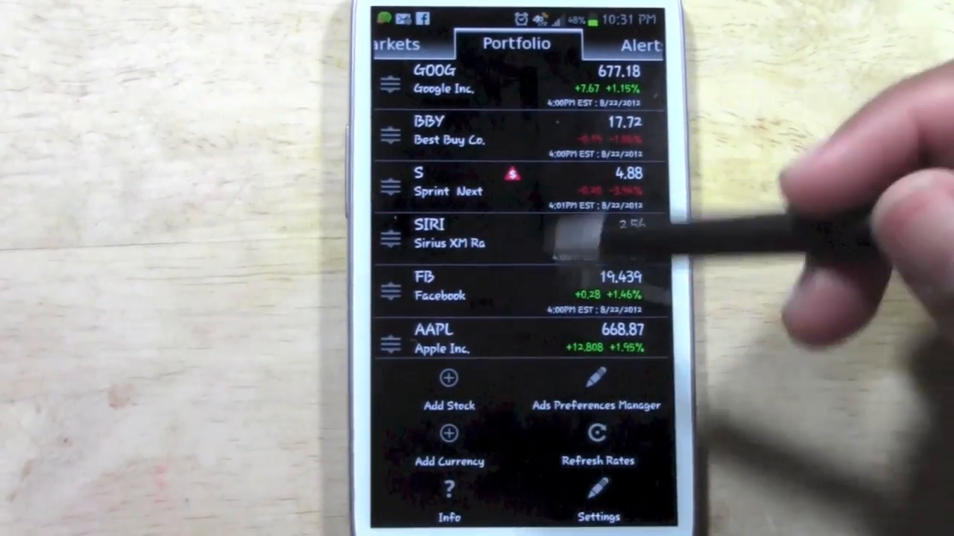
Start adding a stock and enter 'Rad' in the company search field.
{"action": "left_click", "coordinate": [448, 398]}
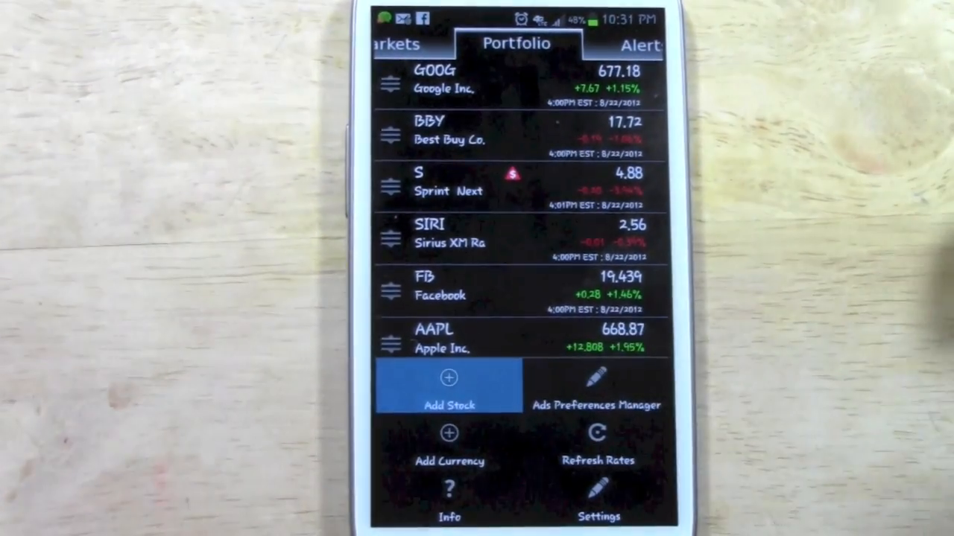
{"action": "left_click", "coordinate": [448, 386]}
{"action": "type", "text": "Rad"}
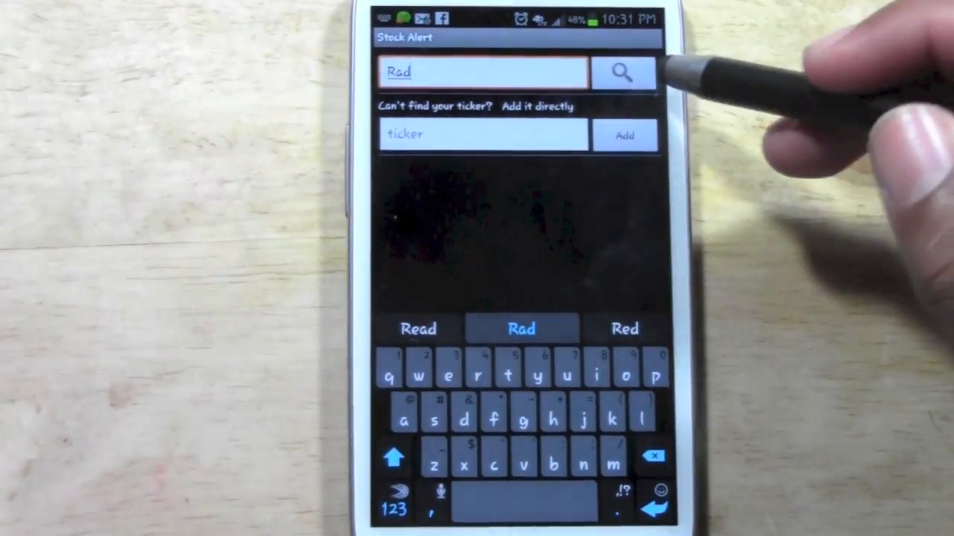
Search for 'Rad' and open the Rite Aid Corporation (RAD, NYSE) quote.
{"action": "left_click", "coordinate": [623, 73]}
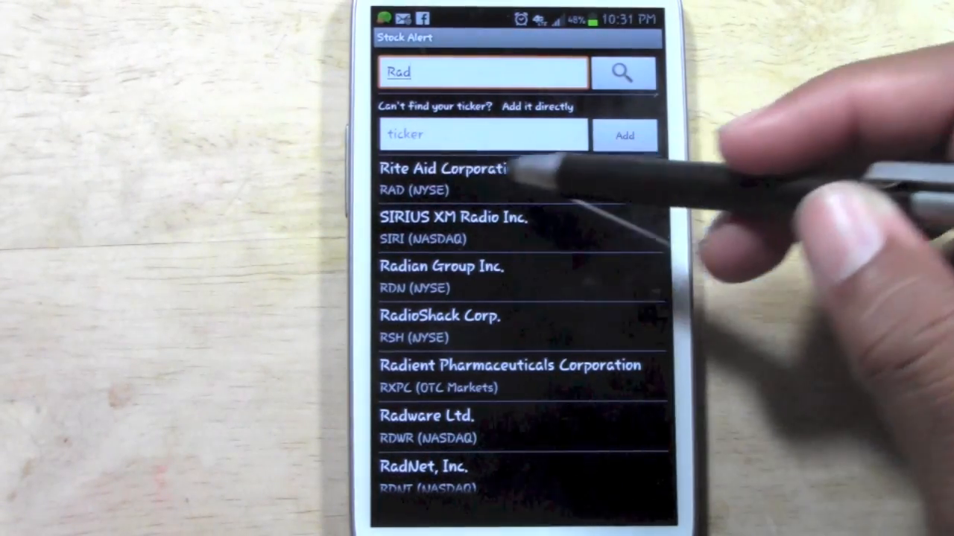
{"action": "left_click", "coordinate": [443, 176]}
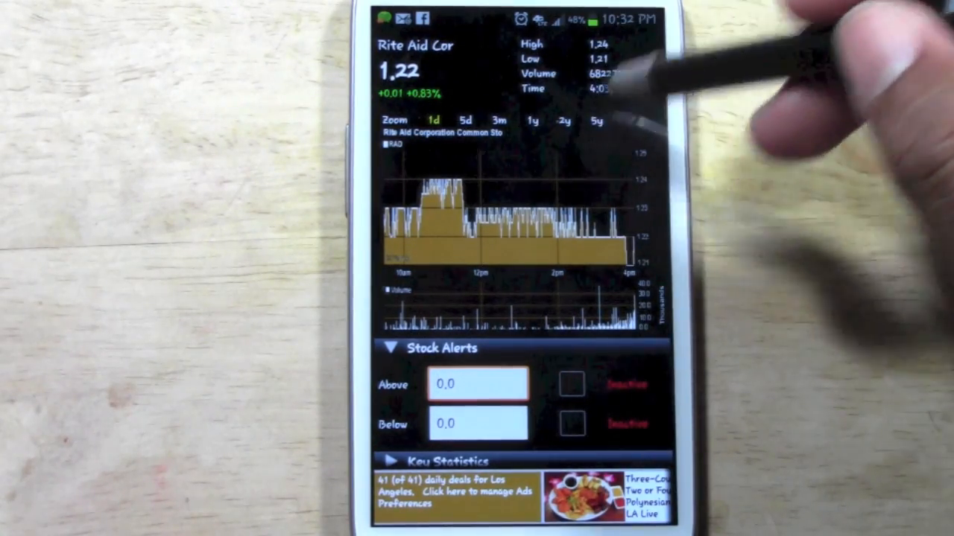
Scroll to Rite Aid's alerts and set an active below-price alert of 1.0.
{"action": "scroll", "scroll_direction": "down", "scroll_amount": 3}
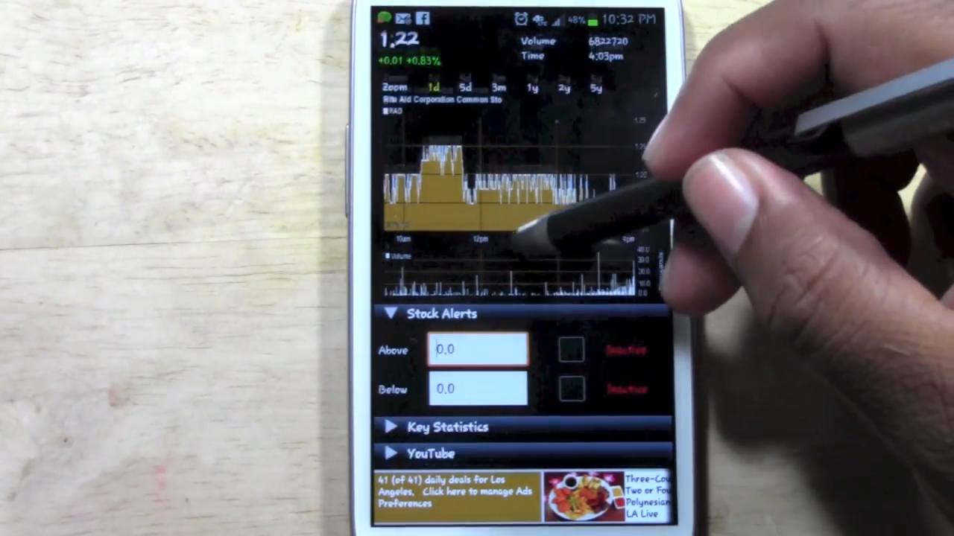
{"action": "scroll", "scroll_direction": "down", "scroll_amount": 3}
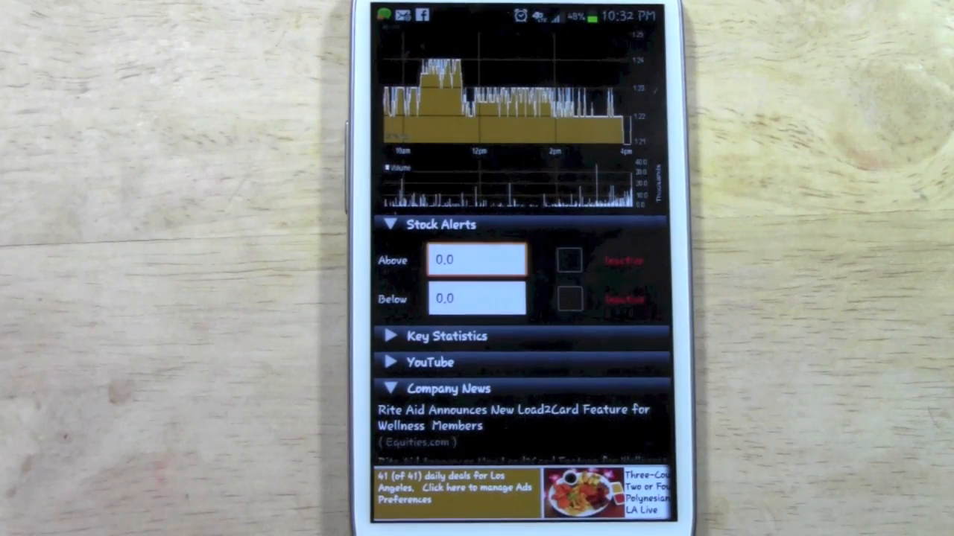
{"action": "left_click", "coordinate": [473, 298]}
{"action": "type", "text": "1"}
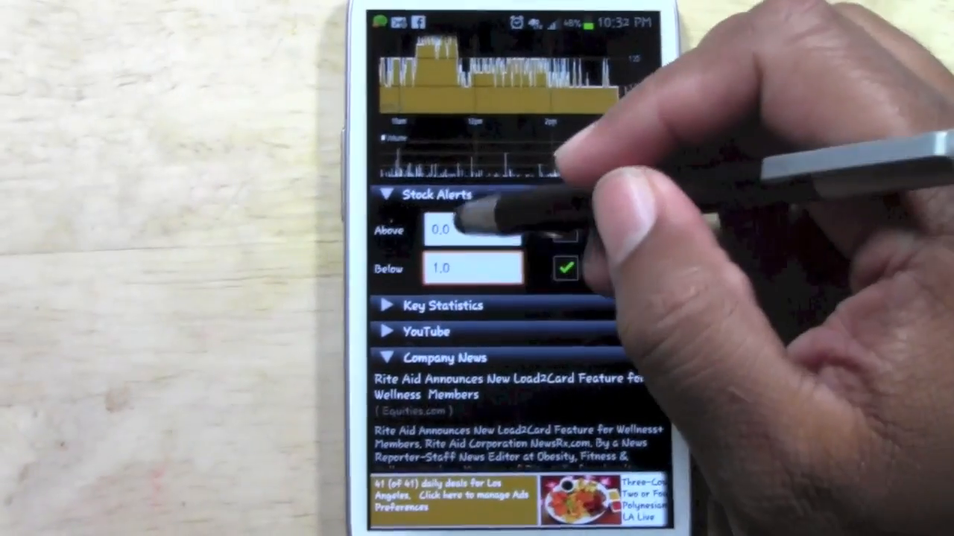
Enable a 2.0 above-price alert for Rite Aid and scroll through its news.
{"action": "left_click", "coordinate": [471, 230]}
{"action": "type", "text": "2"}
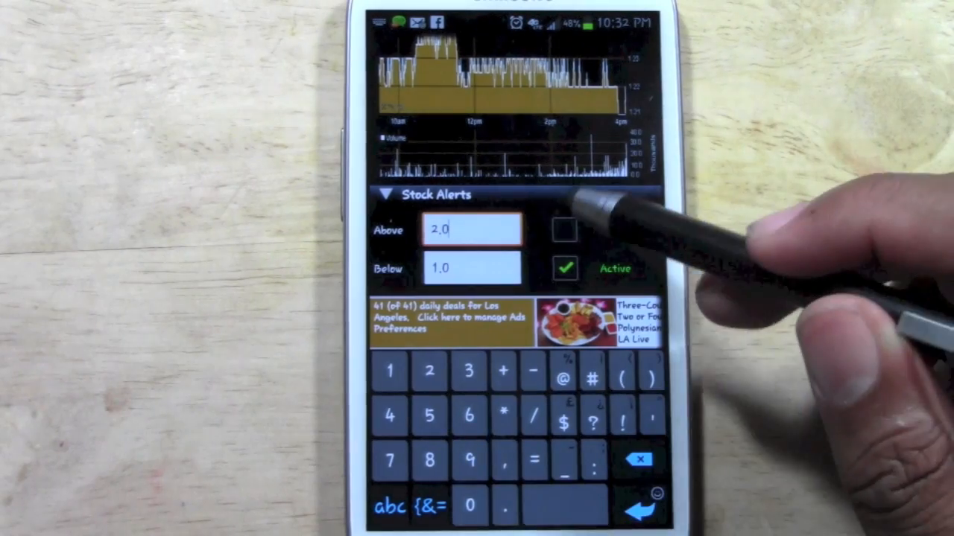
{"action": "left_click", "coordinate": [561, 234]}
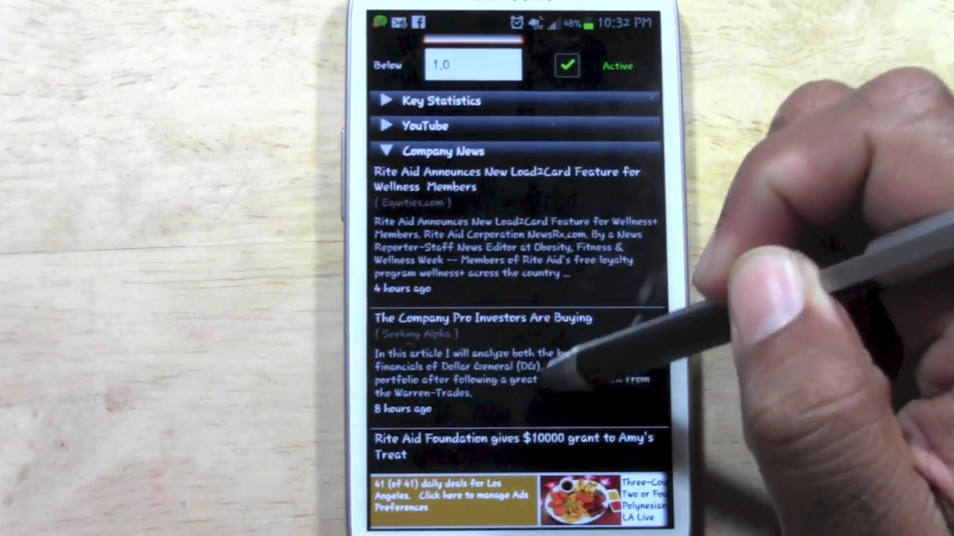
{"action": "scroll", "scroll_direction": "down", "scroll_amount": 3}
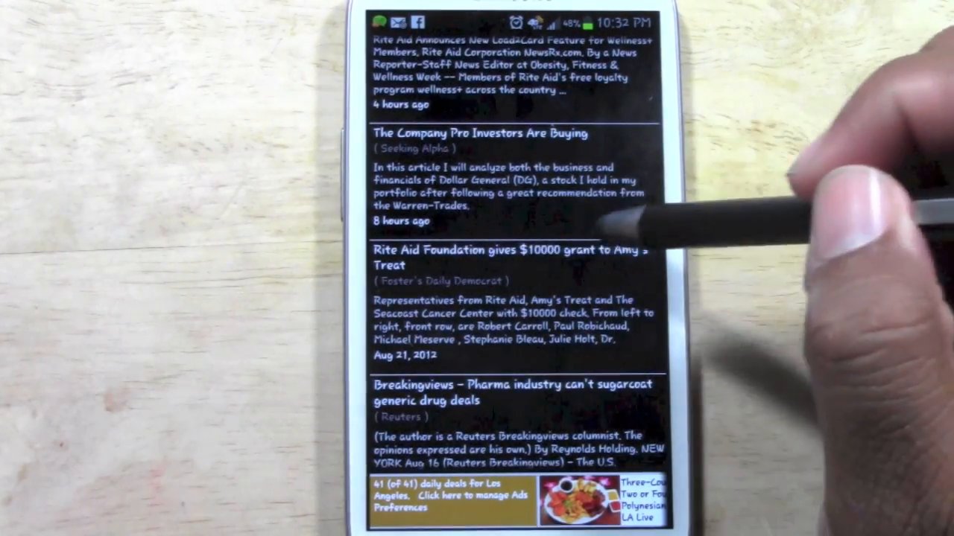